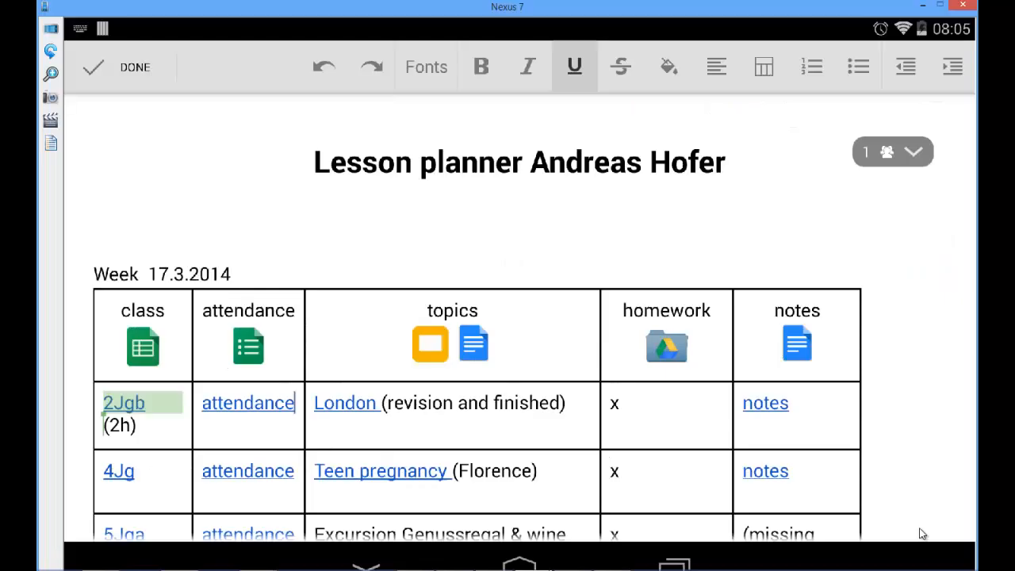
# Step: Highlight the lesson planner title and scroll down through the grades sheet
pyautogui.click(247, 403)
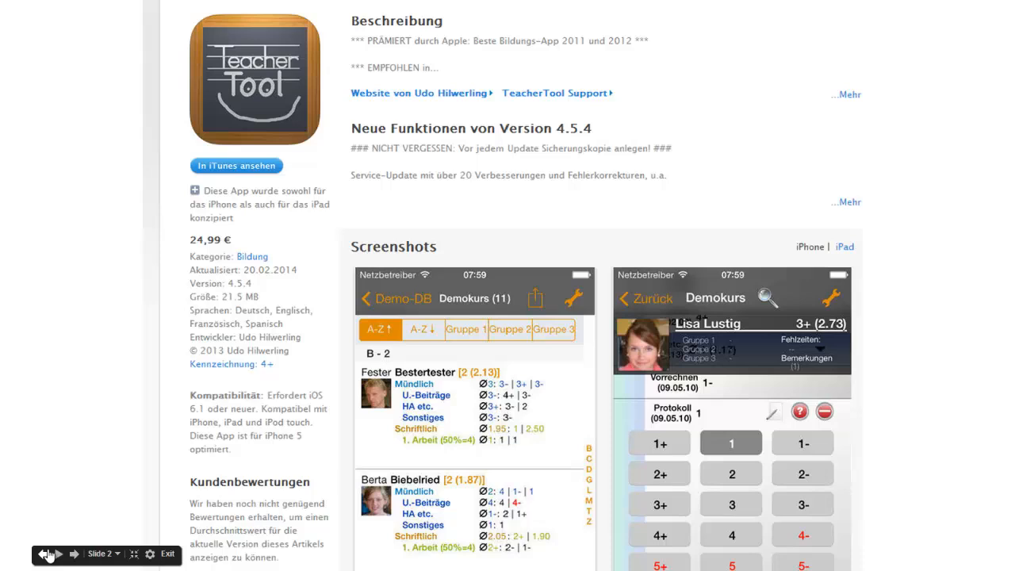
pyautogui.moveTo(198, 251)
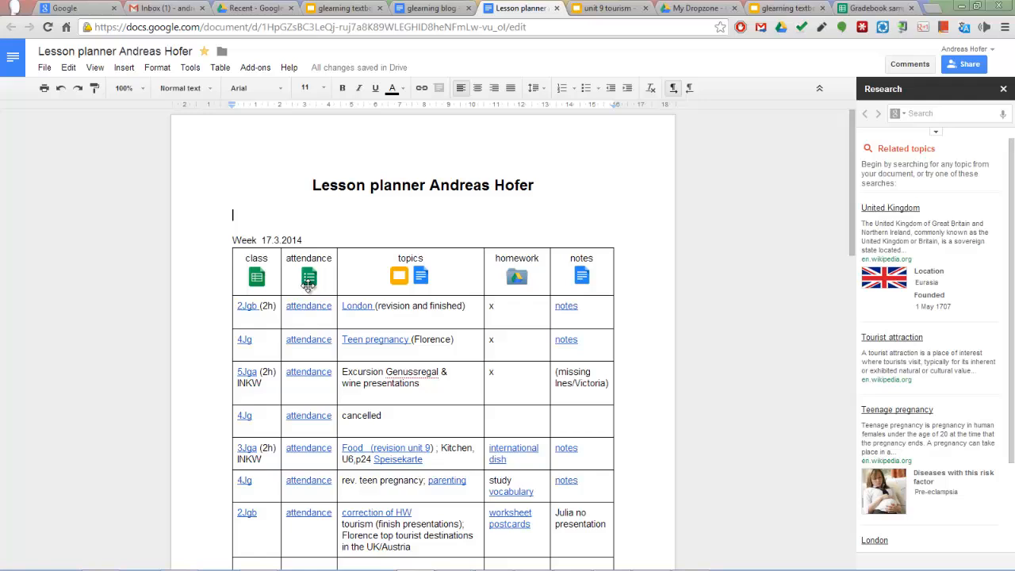
pyautogui.moveTo(313, 184); pyautogui.dragTo(533, 184)
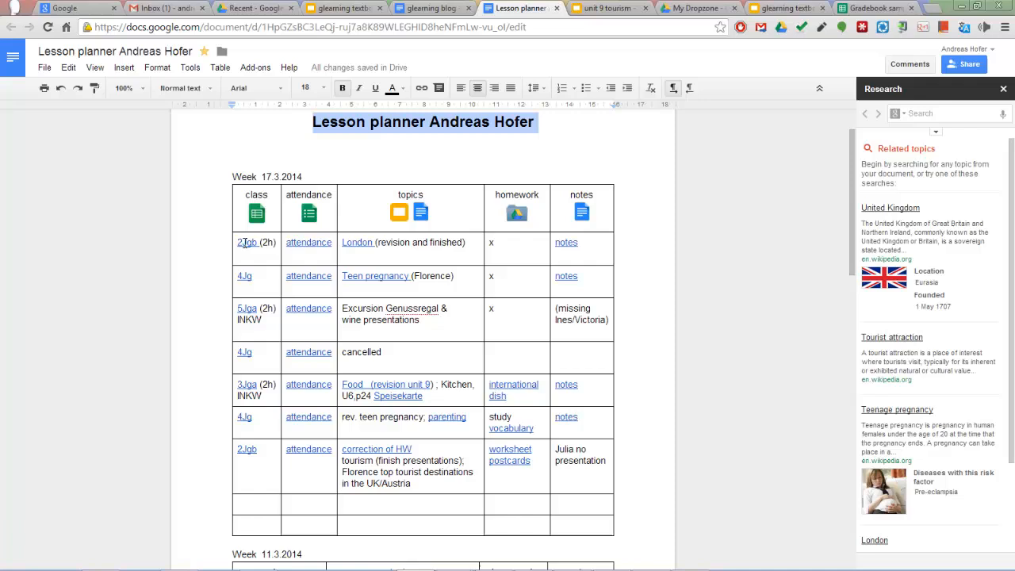
pyautogui.rightClick(248, 241)
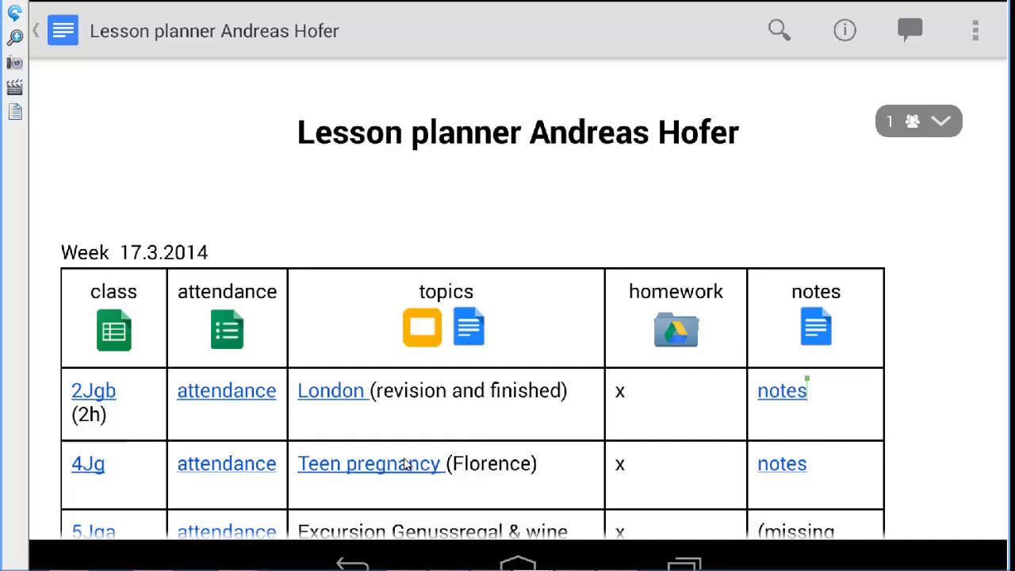
pyautogui.scroll(-3)
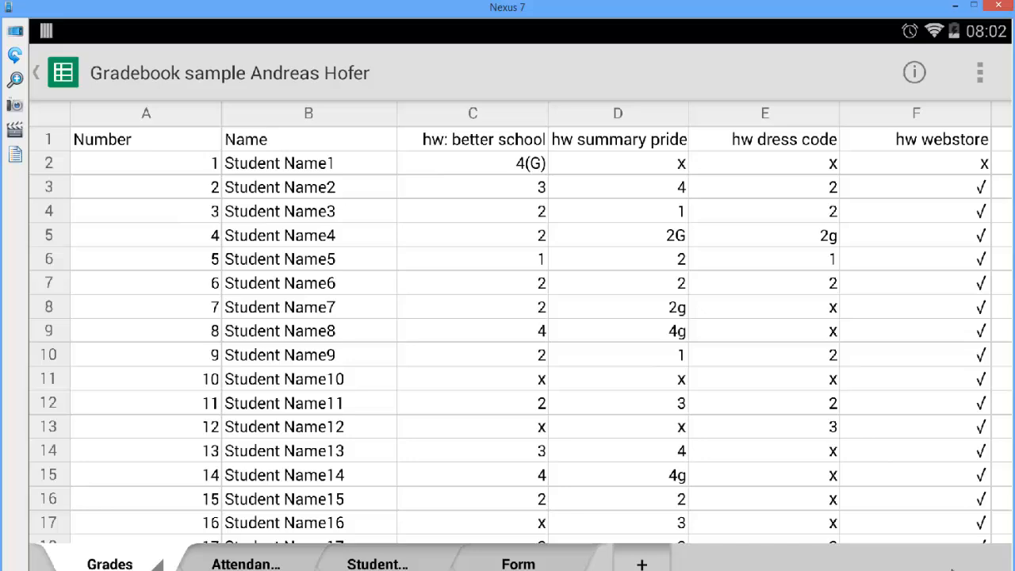
# Step: View the attendance percentages sheet, then the topics and homework folders sheet
pyautogui.click(246, 564)
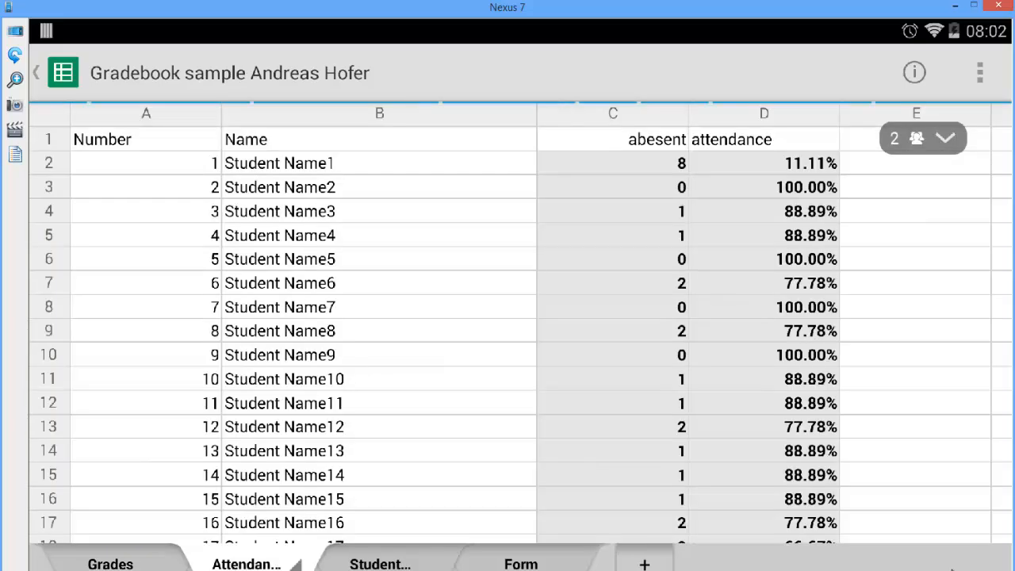
pyautogui.click(380, 565)
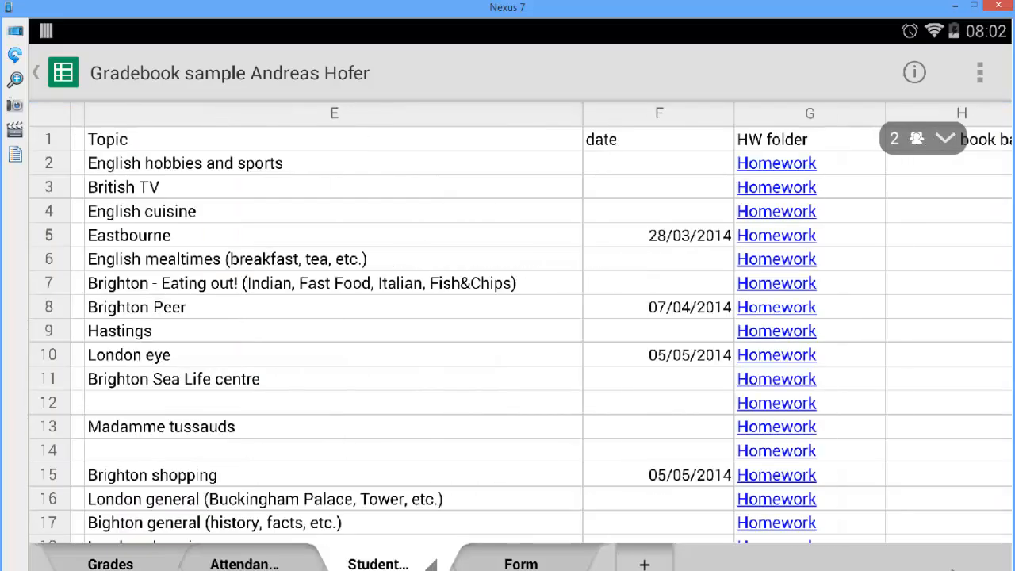
pyautogui.hscroll(3)
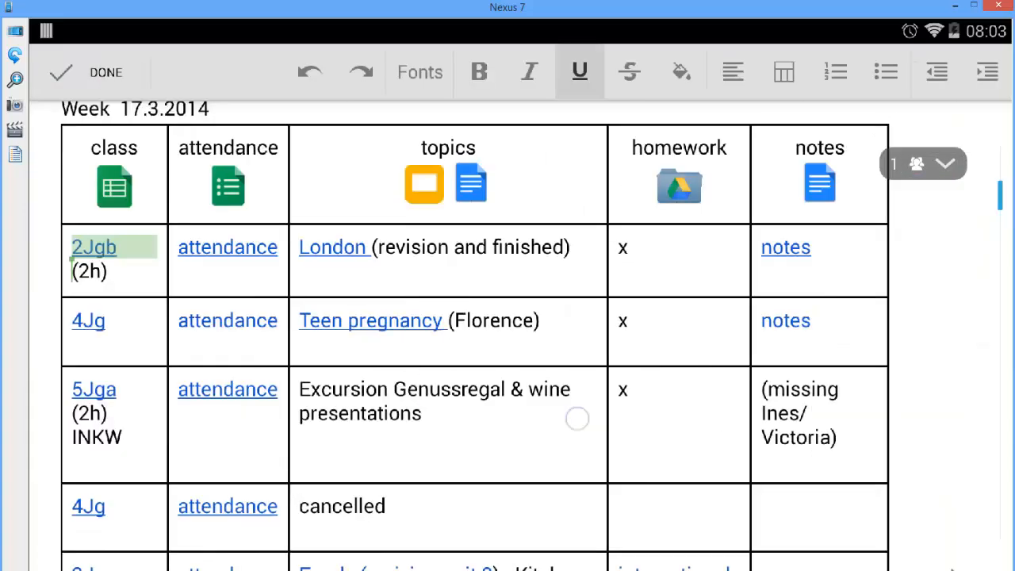
# Step: Follow the attendance link in the 2Jgb row to its Attendance Form
pyautogui.click(333, 248)
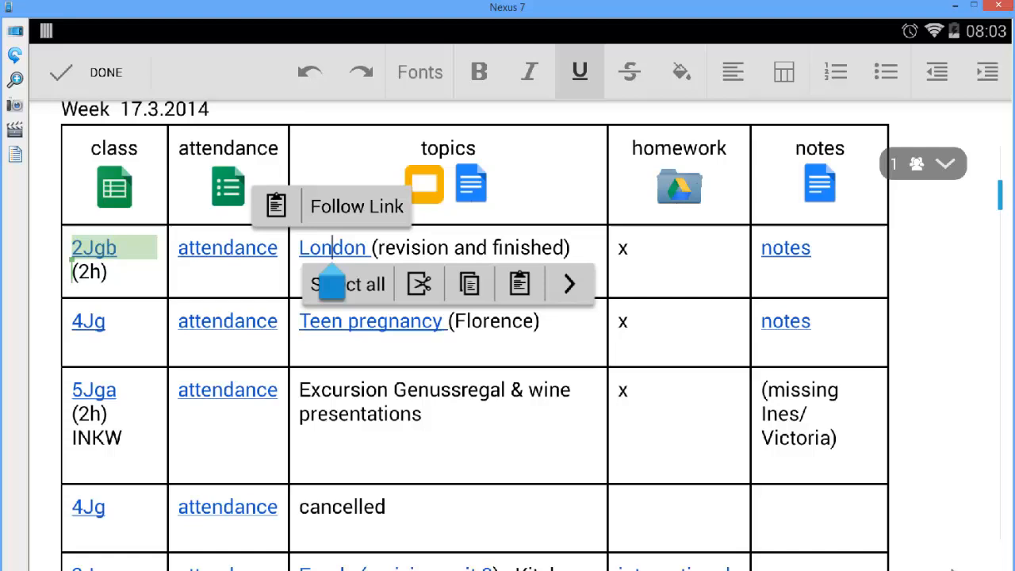
pyautogui.click(355, 207)
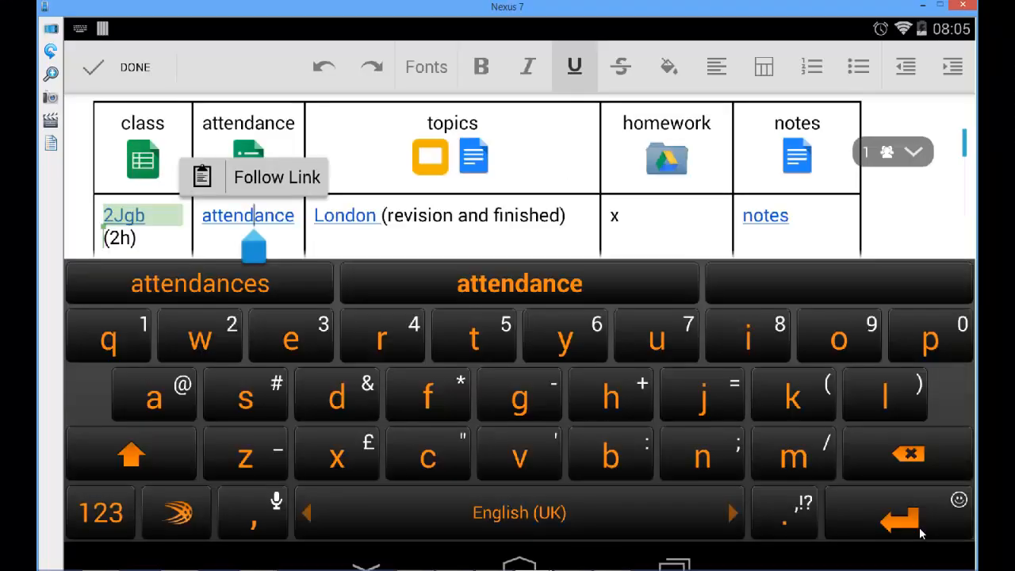
pyautogui.click(276, 177)
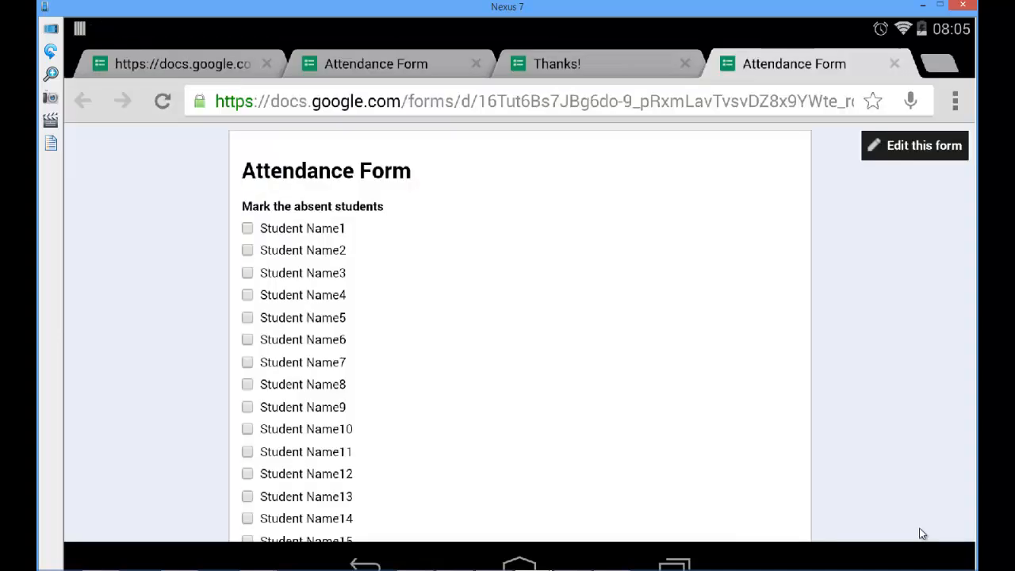
# Step: Tick Student Name9 and Student Name17 as absent on the Attendance Form
pyautogui.scroll(-3)
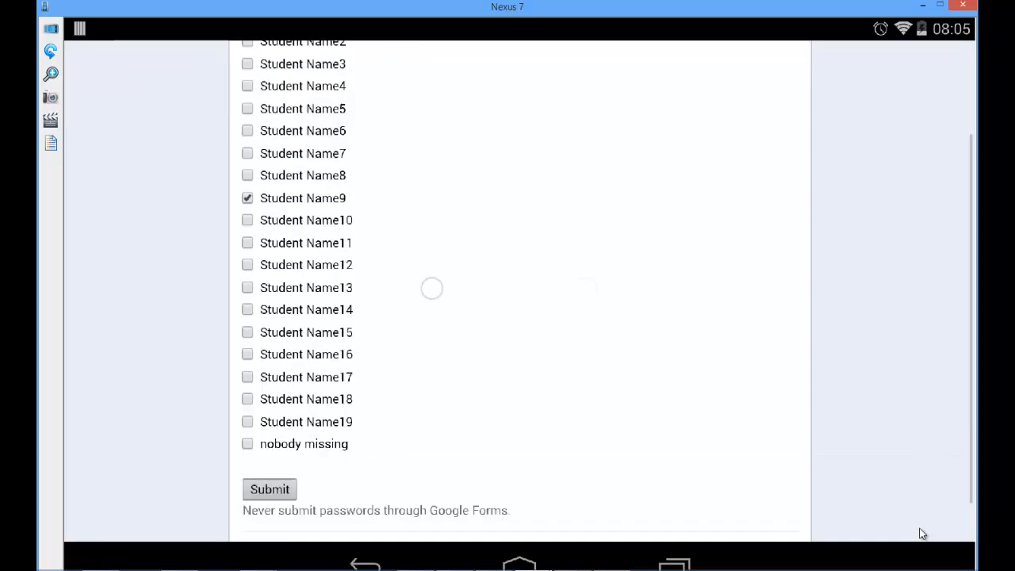
pyautogui.scroll(-3)
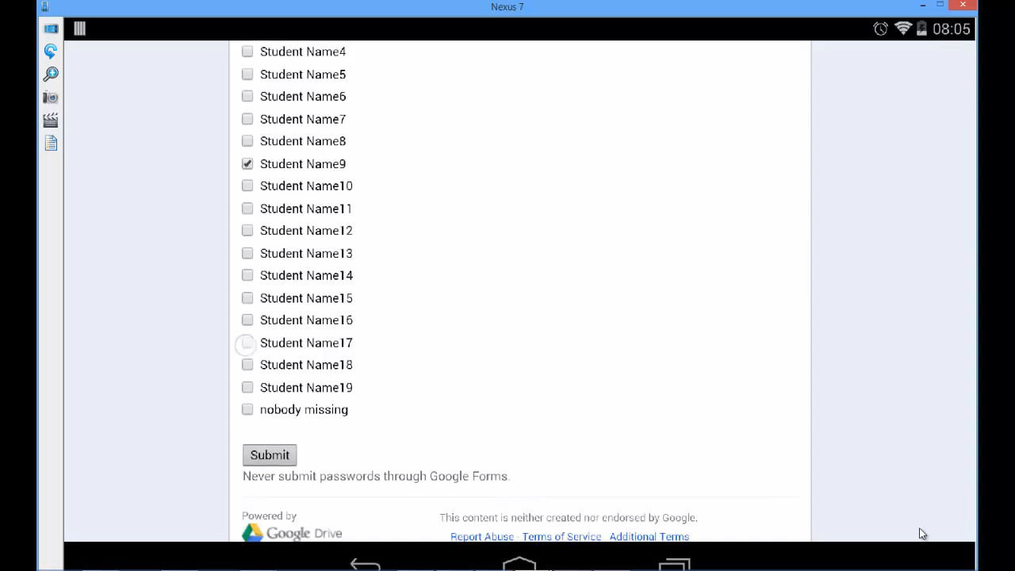
pyautogui.click(248, 343)
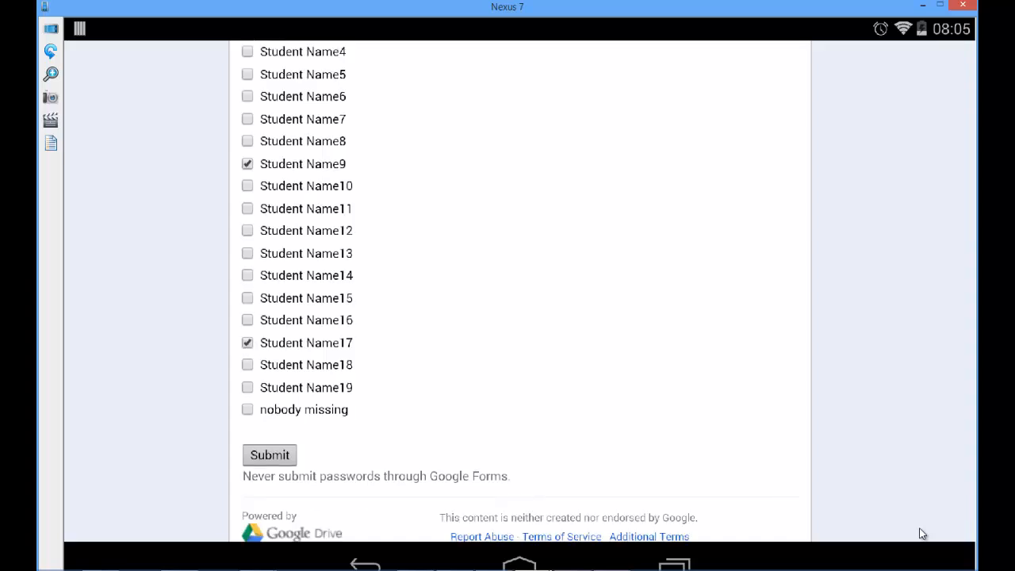
pyautogui.click(270, 453)
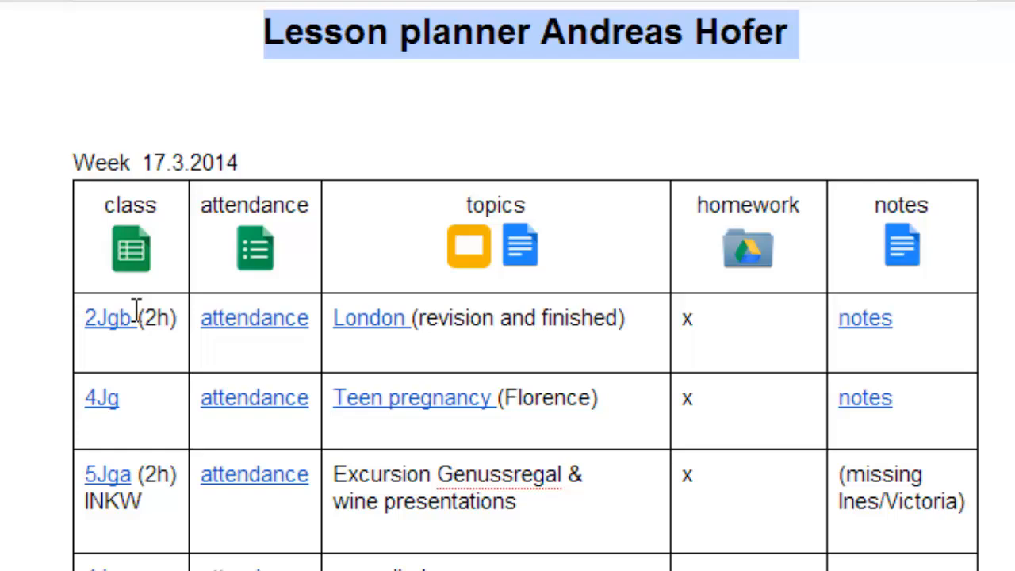
# Step: Open the gradebook spreadsheet linked from the 2Jgb class
pyautogui.rightClick(111, 317)
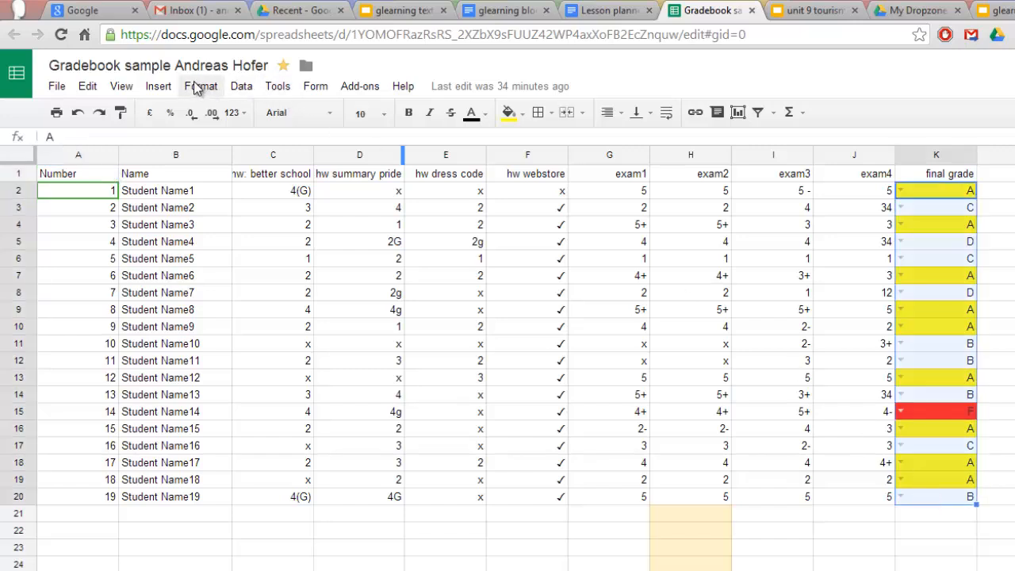
# Step: Save the grade list data validation rule for the final grade column
pyautogui.click(241, 86)
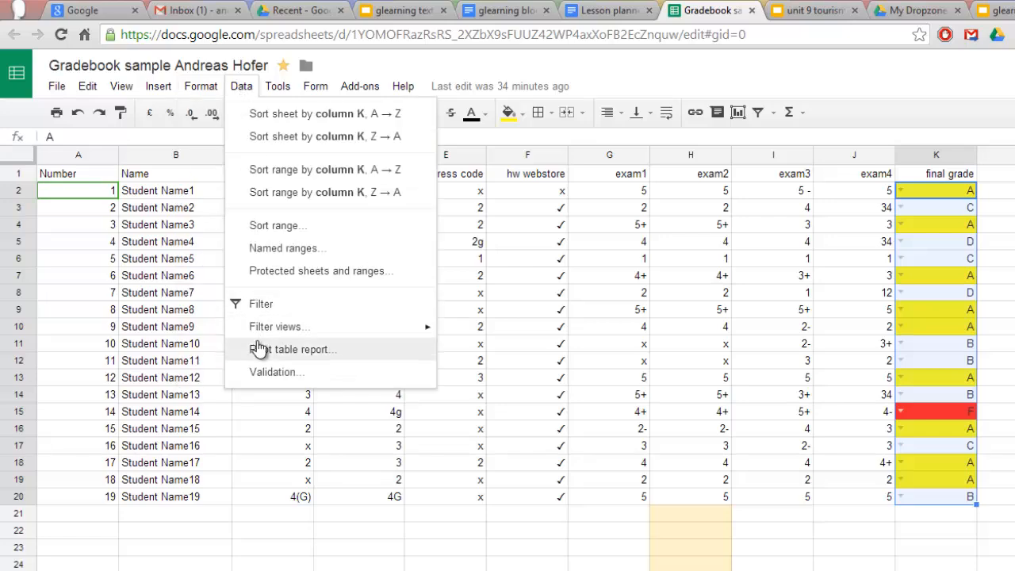
pyautogui.click(276, 371)
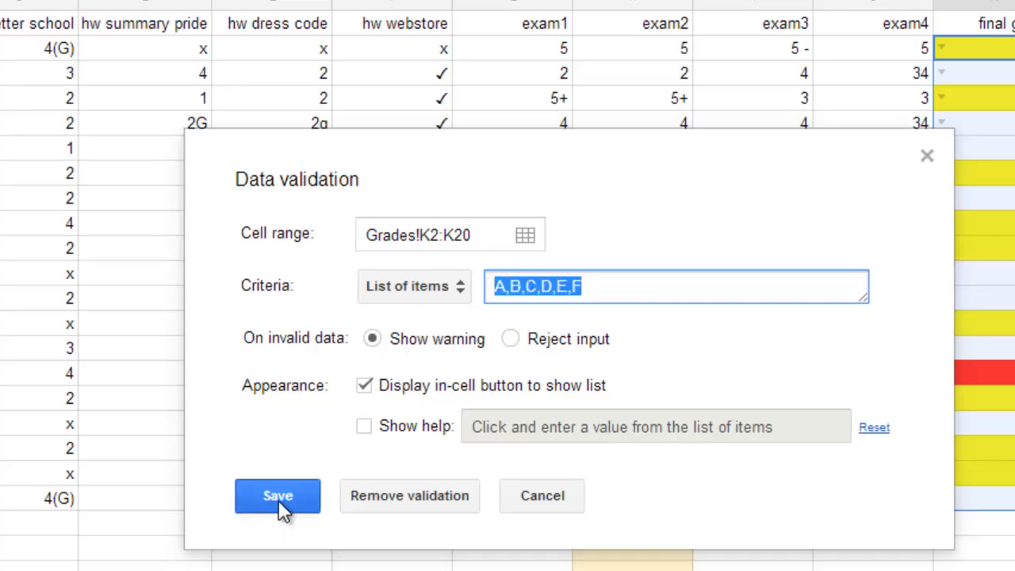
pyautogui.click(277, 495)
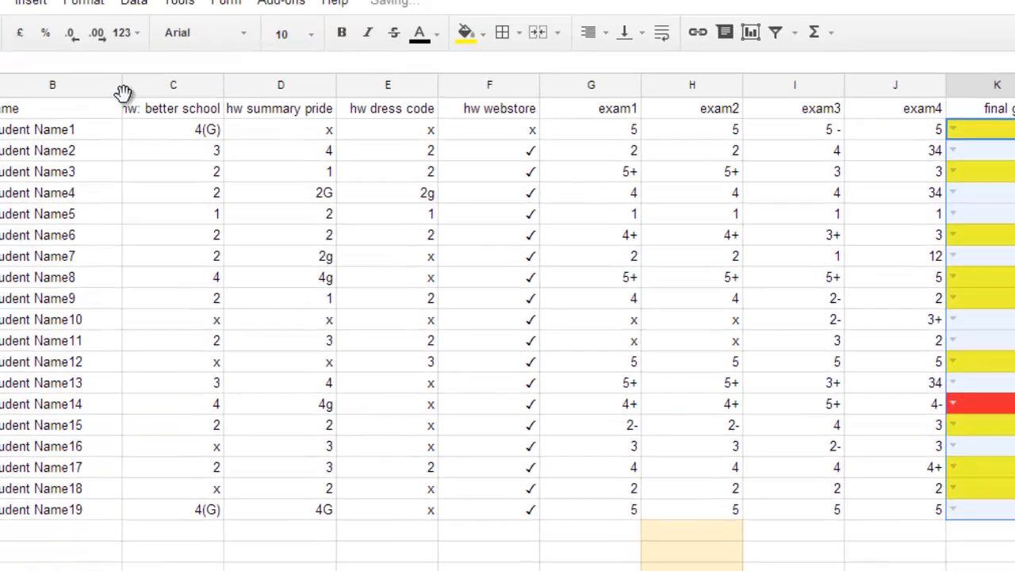
# Step: Add conditional formatting on C2:K20: 'Text contains A' yellow and 'Text contains F' red
pyautogui.click(214, 80)
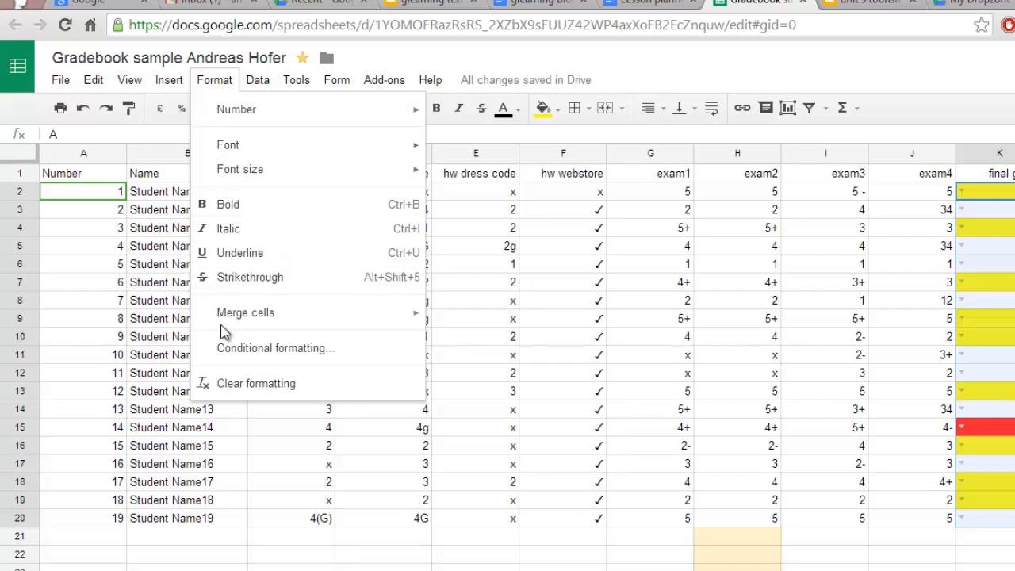
pyautogui.click(276, 349)
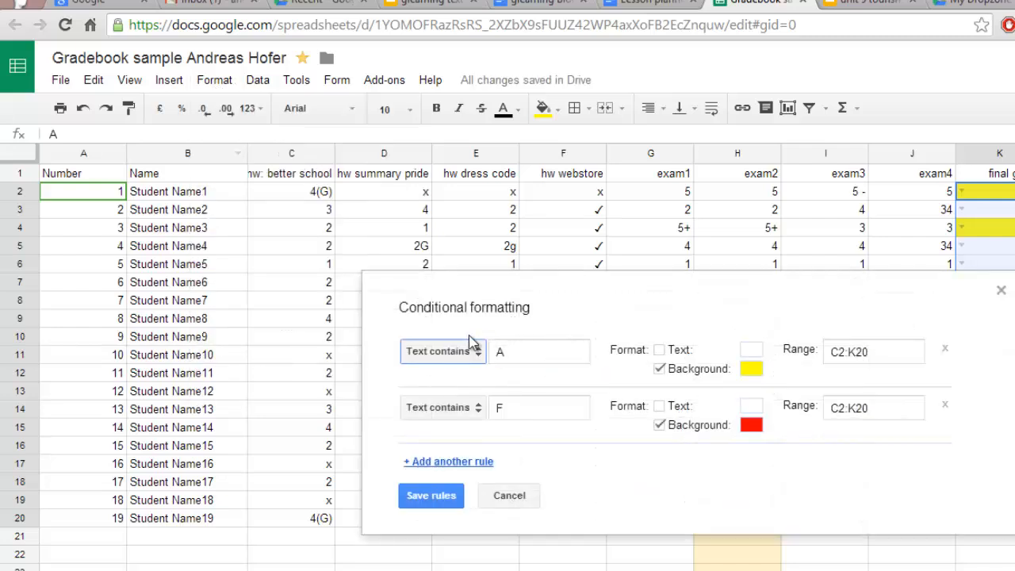
pyautogui.click(539, 352)
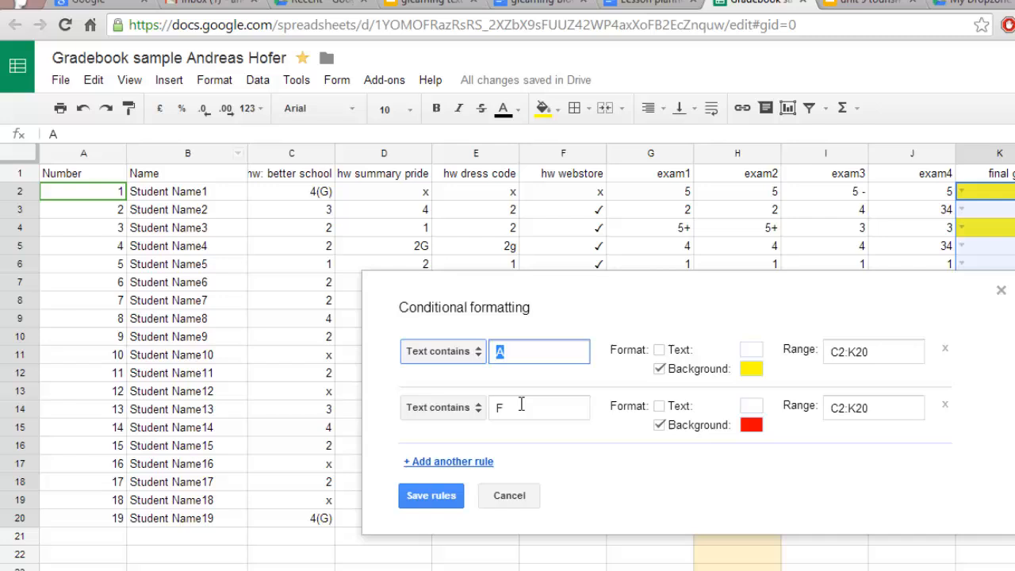
pyautogui.click(540, 406)
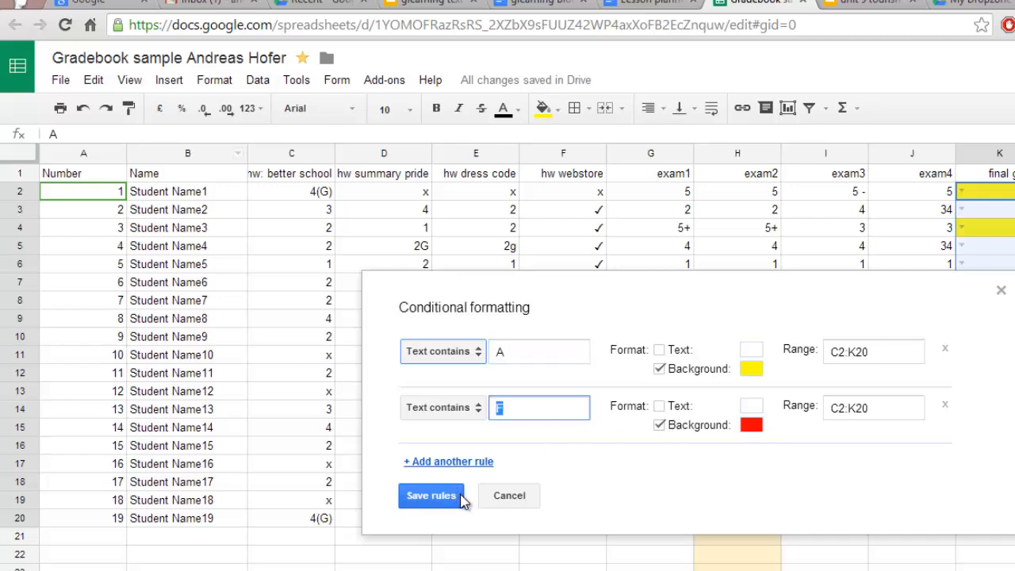
pyautogui.click(431, 495)
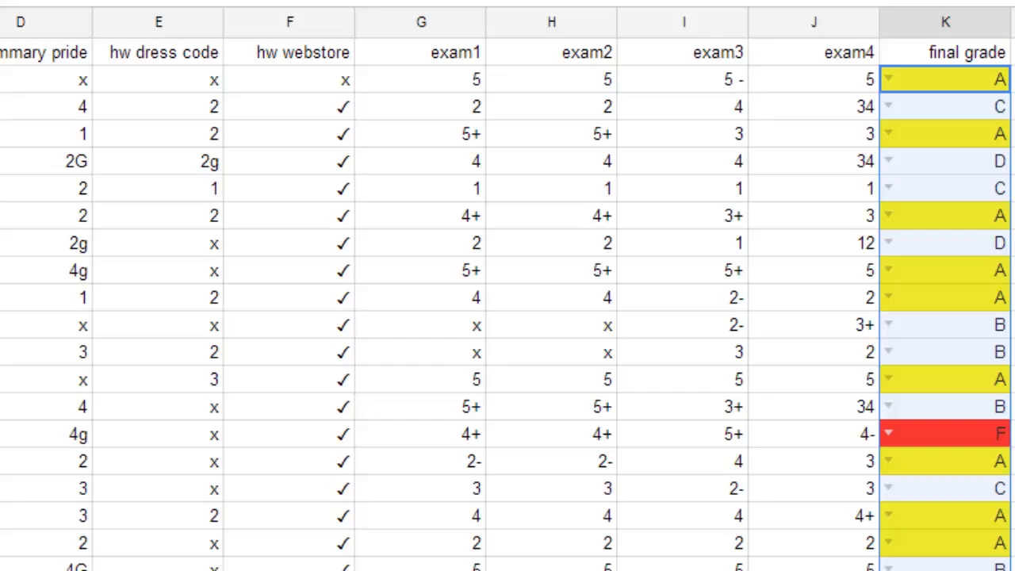
pyautogui.click(155, 530)
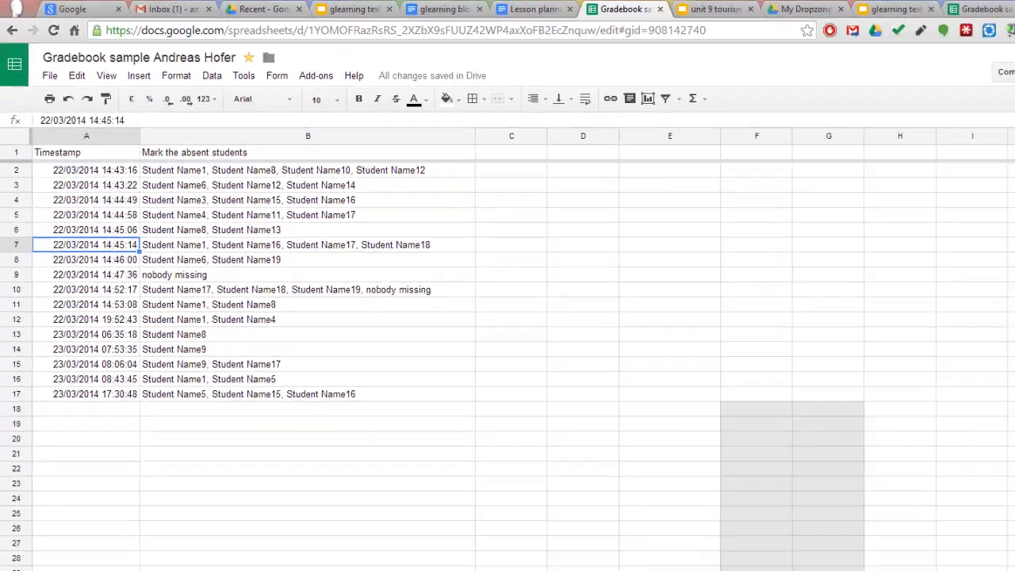
# Step: Inspect the attendance sheet's class-count formula and the first student's =1-(C2/F22) percentage
pyautogui.click(182, 553)
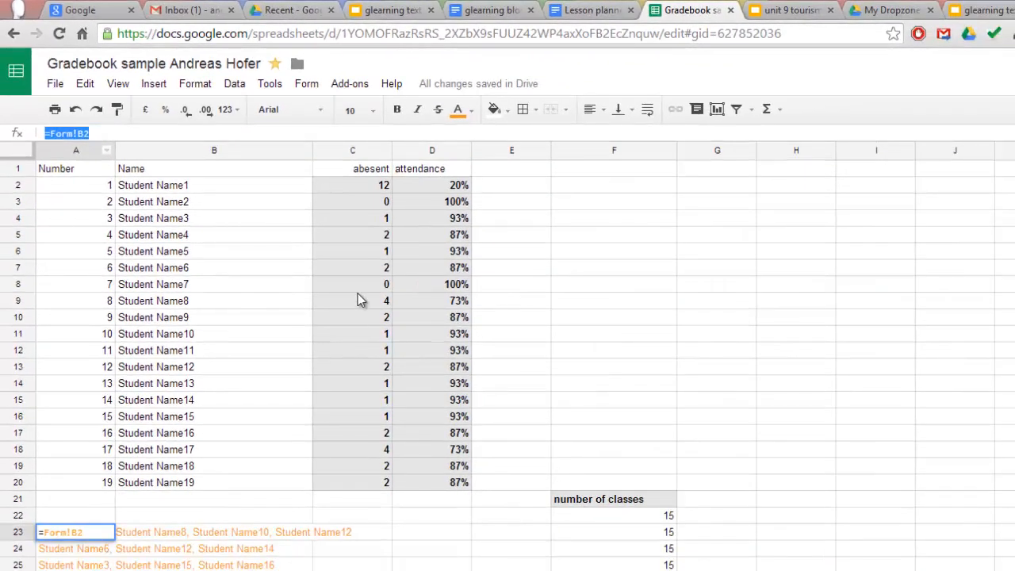
pyautogui.click(352, 184)
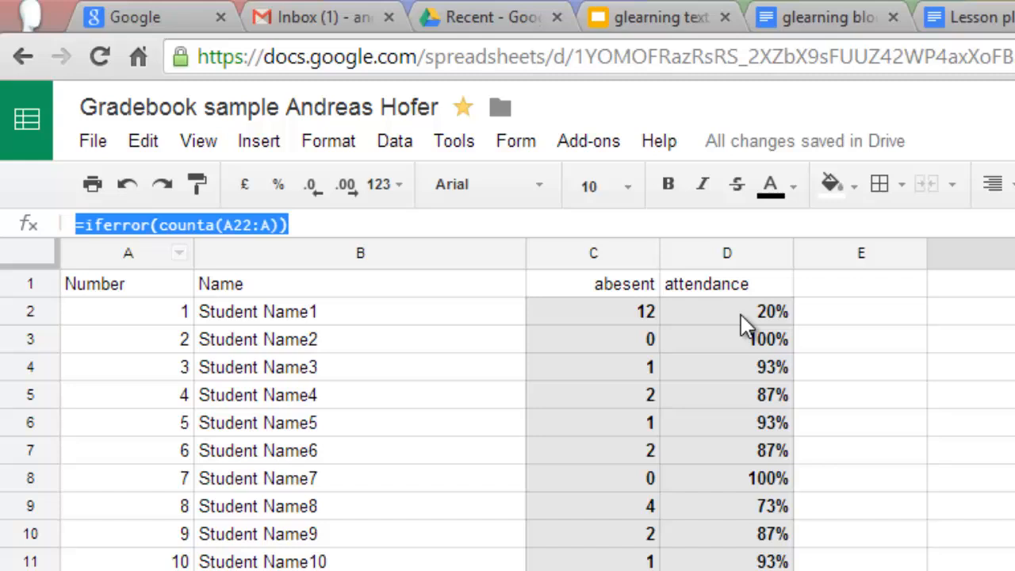
pyautogui.doubleClick(726, 311)
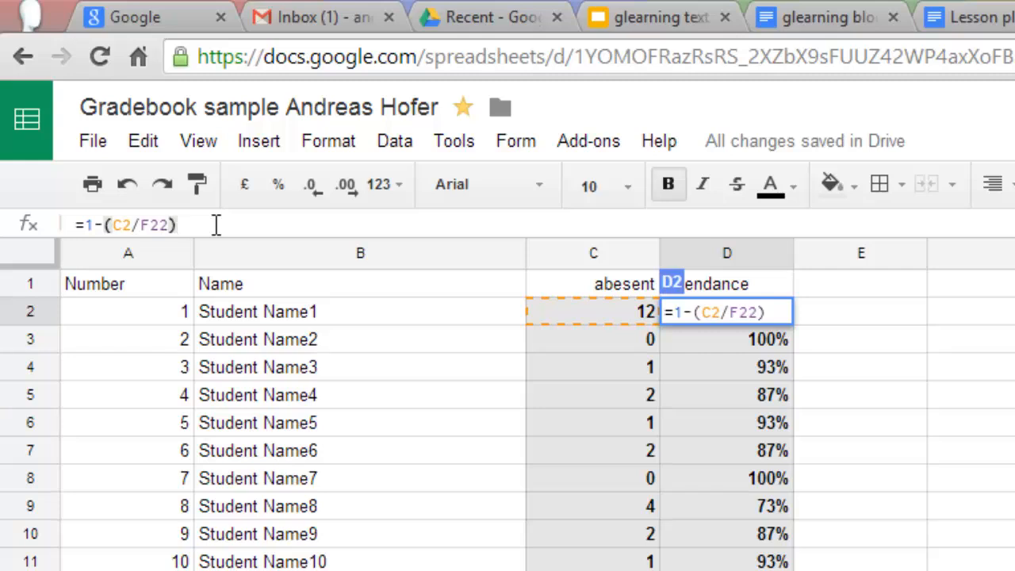
pyautogui.click(328, 141)
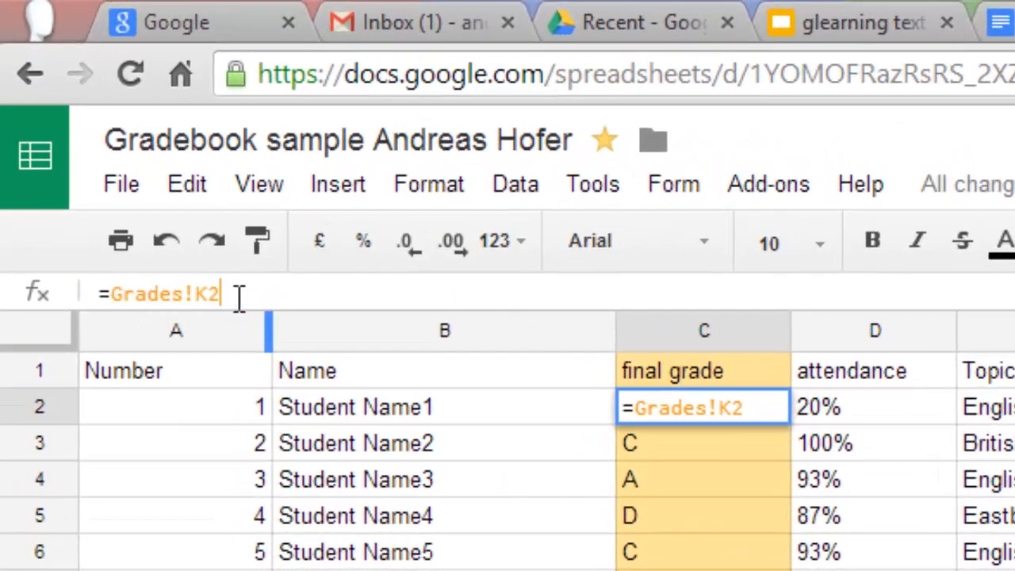
# Step: Inspect the overview sheet's lesson topic cell and its IMPORTRANGE column formula
pyautogui.click(875, 406)
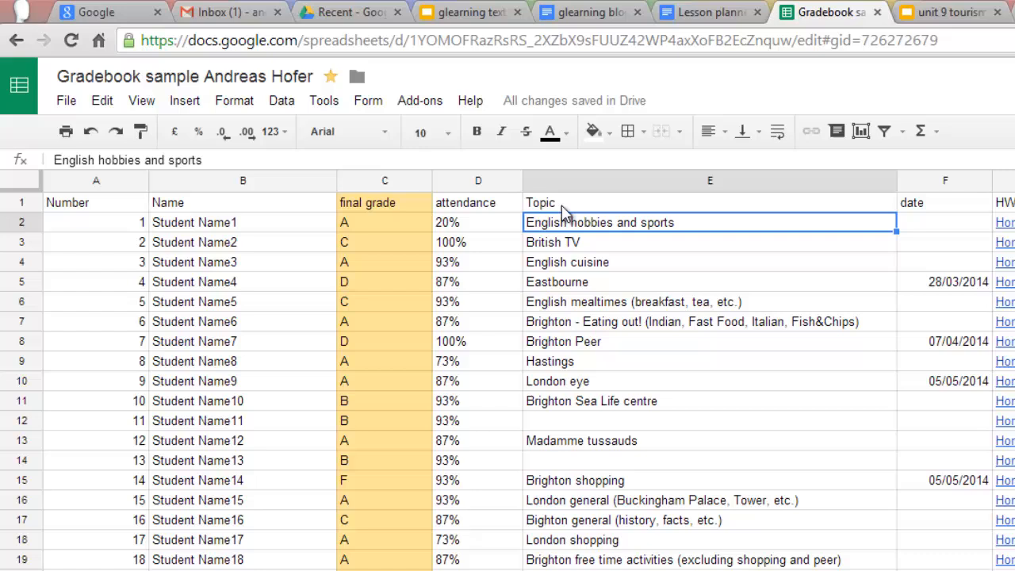
pyautogui.click(710, 203)
pyautogui.write('=importrange("0AgfBb3sK-34LdG1UT2lDZk1yc2xteC0xRFRHZW8zN0E", "Semester1!C1:D20")')
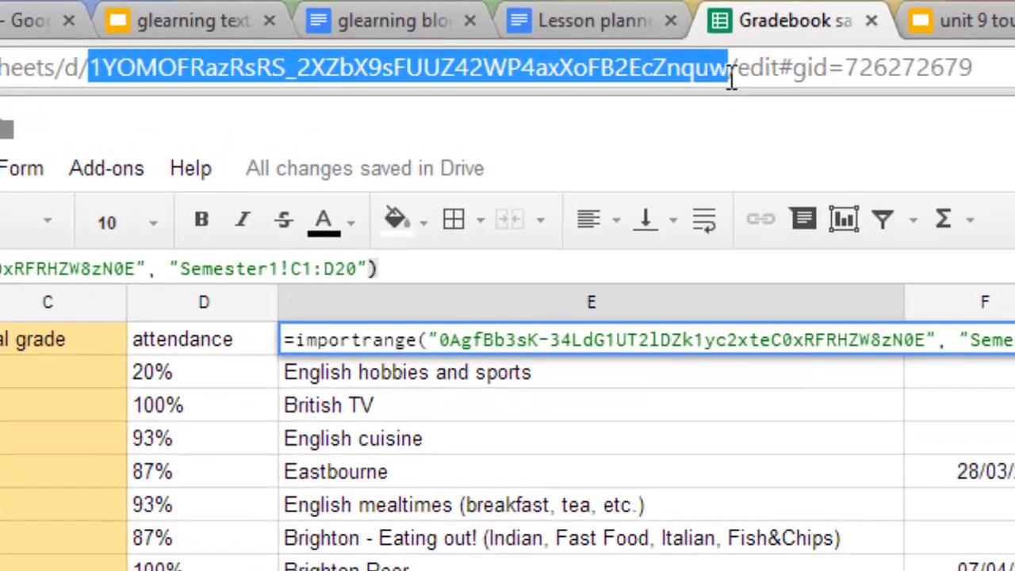
pyautogui.moveTo(720, 146)
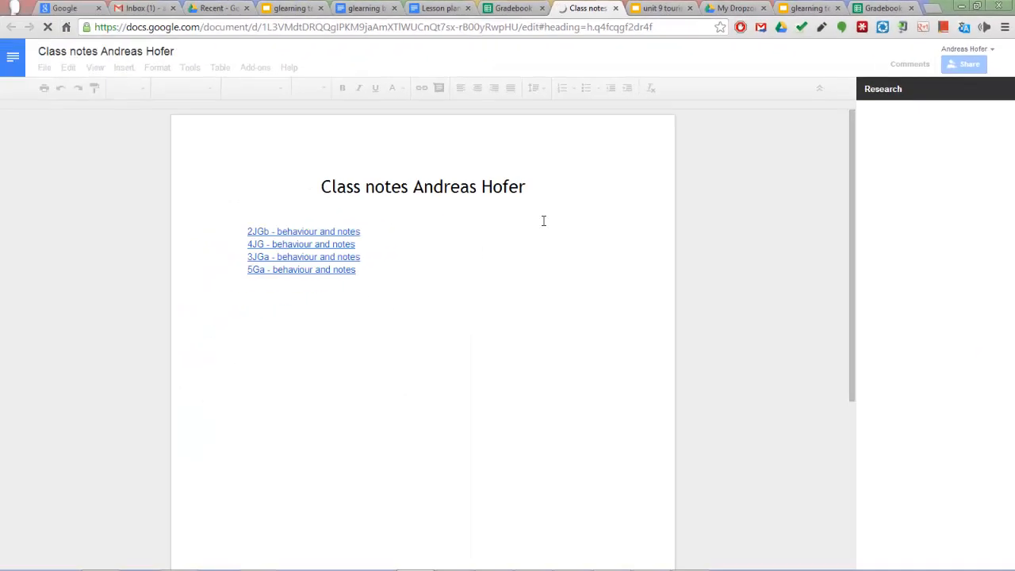
# Step: View the Class notes document's class links, then return to the lesson planner
pyautogui.click(303, 257)
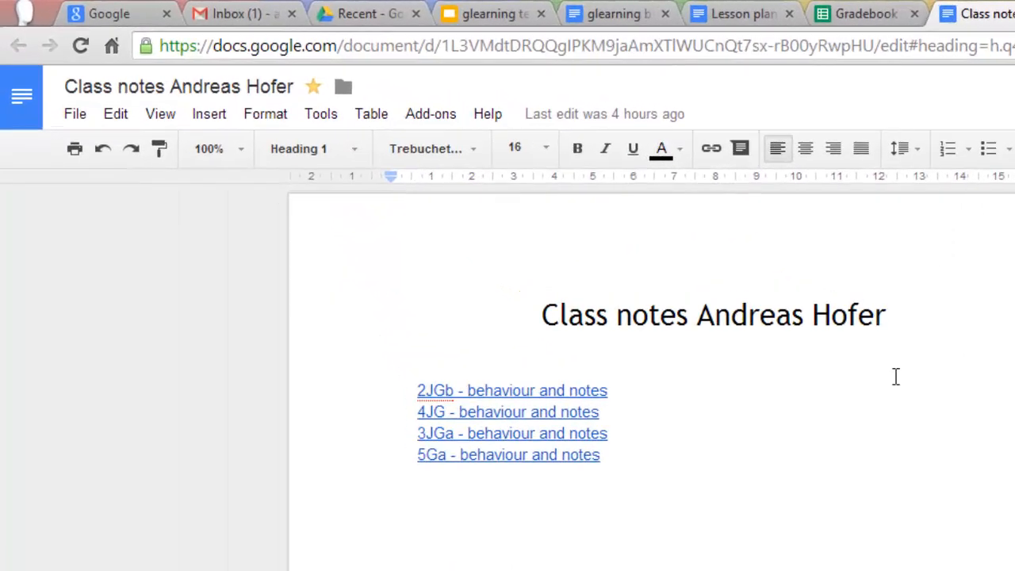
pyautogui.rightClick(484, 444)
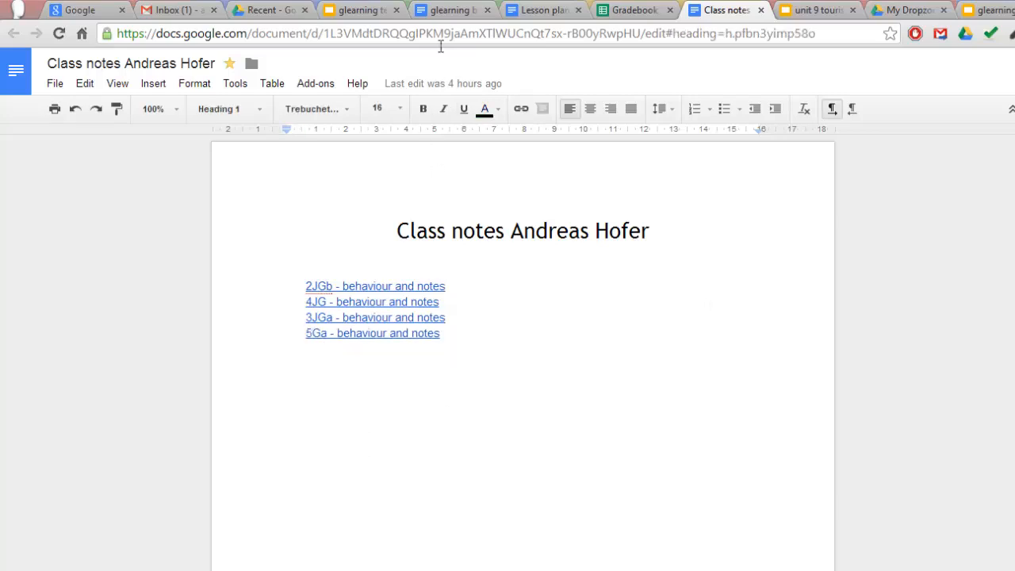
pyautogui.click(543, 10)
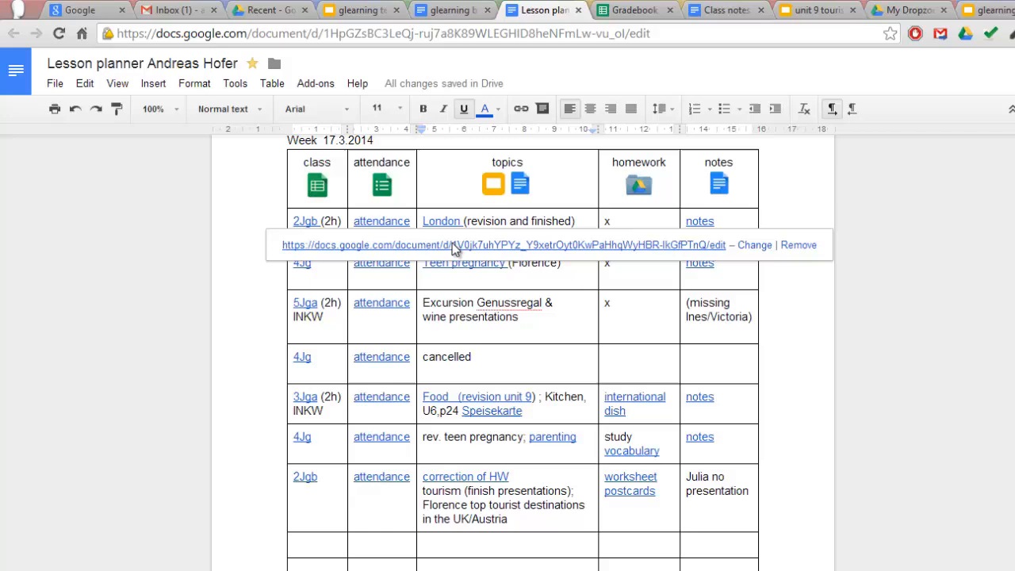
# Step: Open the London video questions document from the London topic link
pyautogui.click(441, 221)
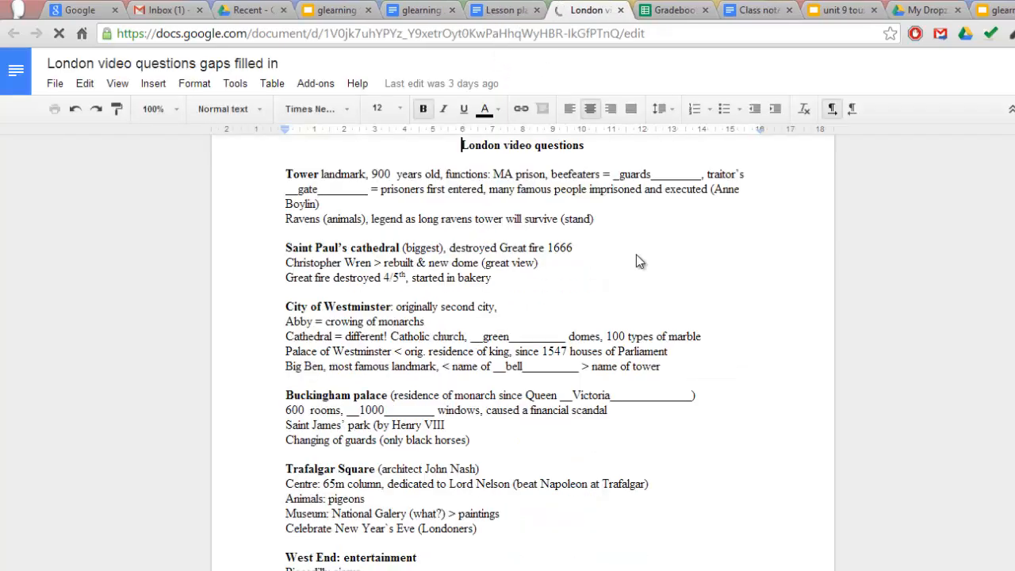
pyautogui.click(54, 82)
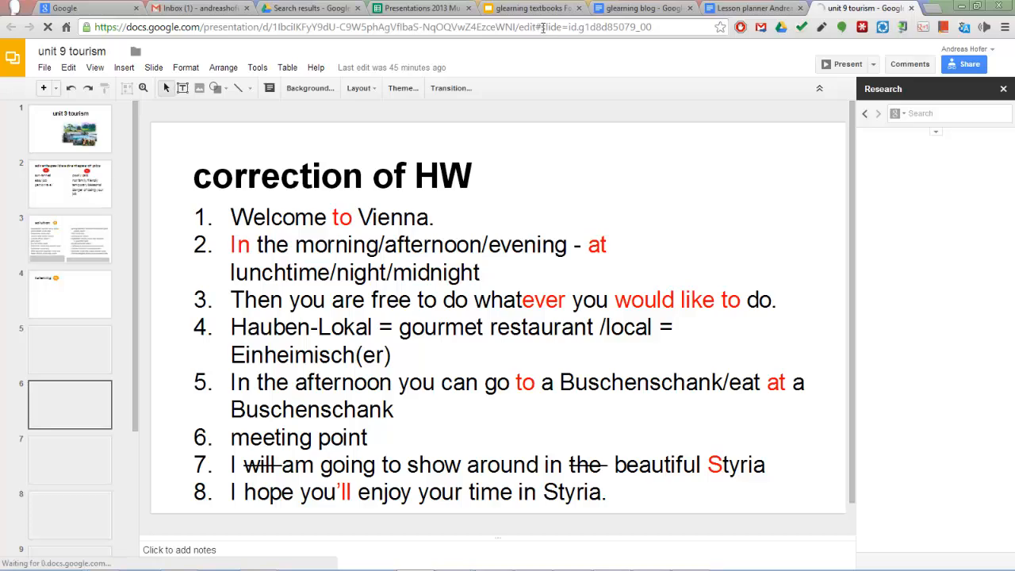
# Step: Select the #slide=id of the correction of HW slide URL and return to the lesson planner
pyautogui.click(70, 238)
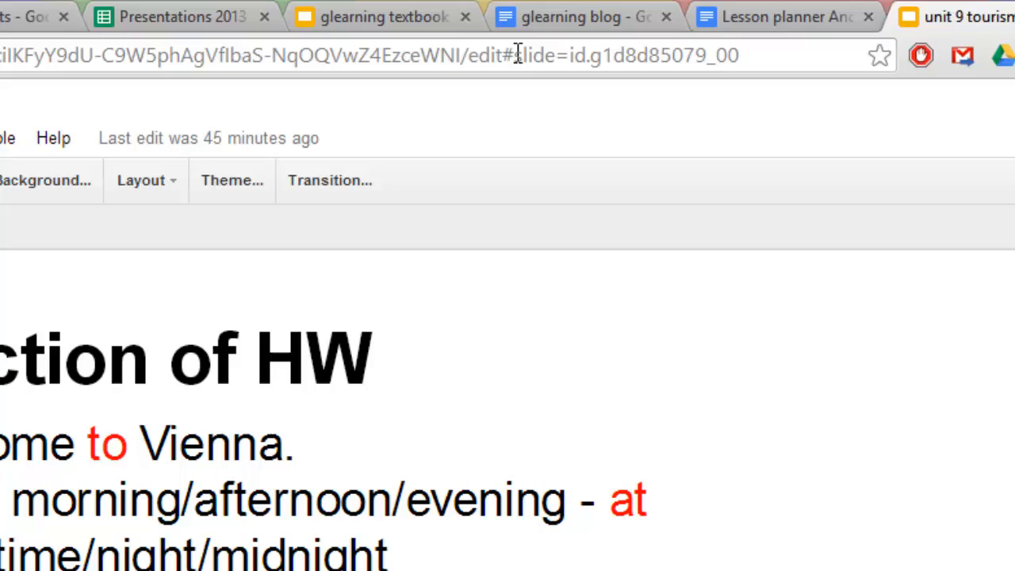
pyautogui.doubleClick(619, 55)
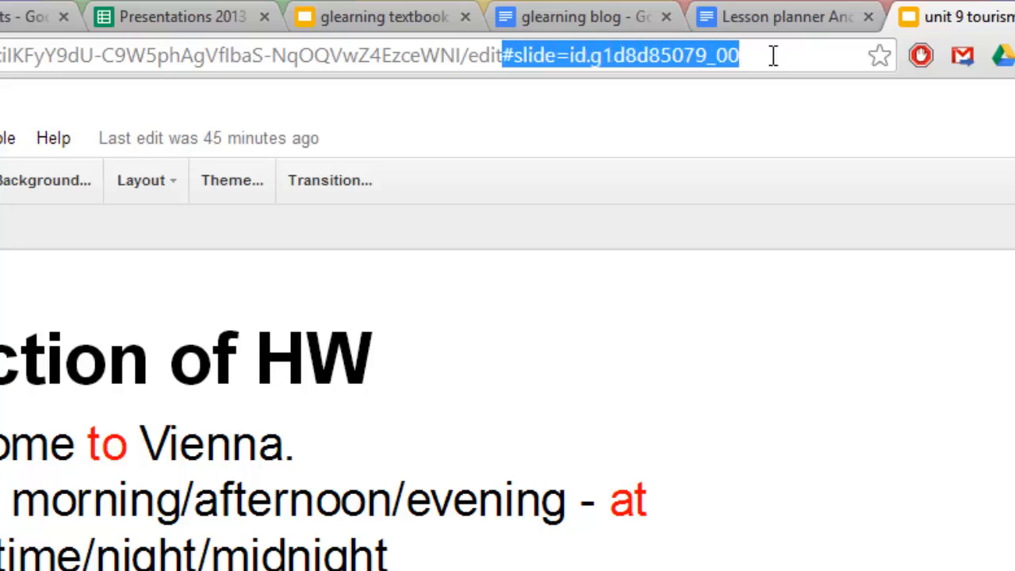
pyautogui.click(521, 8)
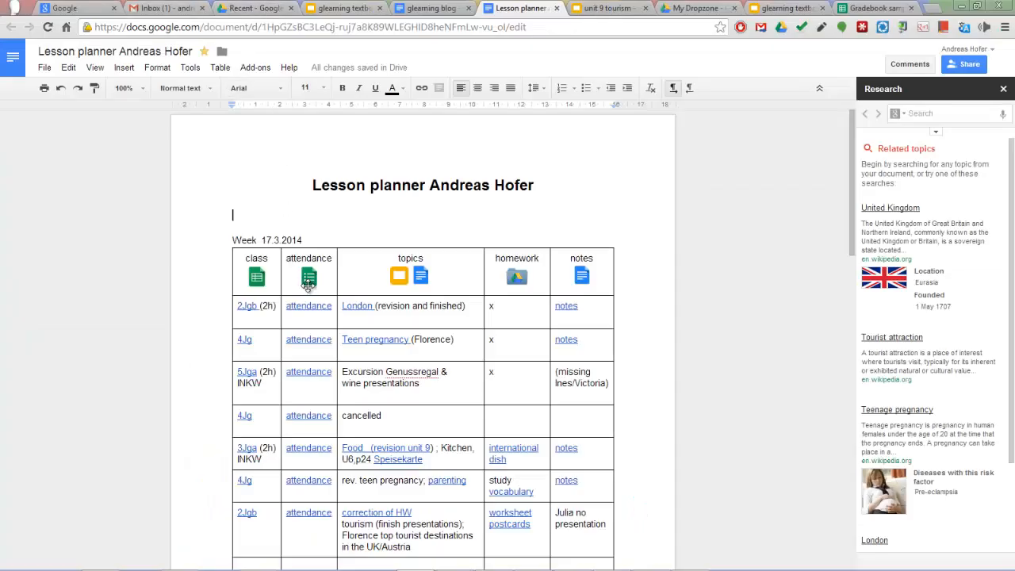